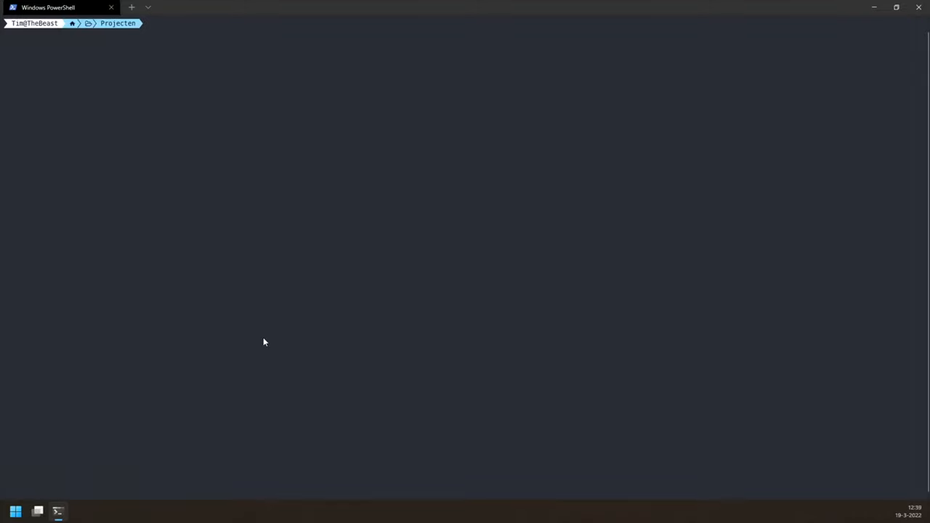
pyautogui.write('ssh tim@192')
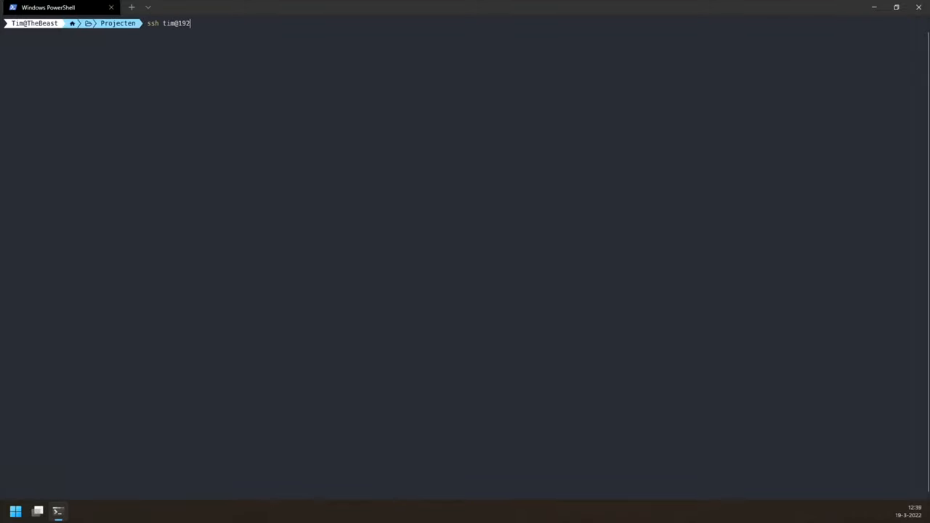
pyautogui.write('.168.8.163')
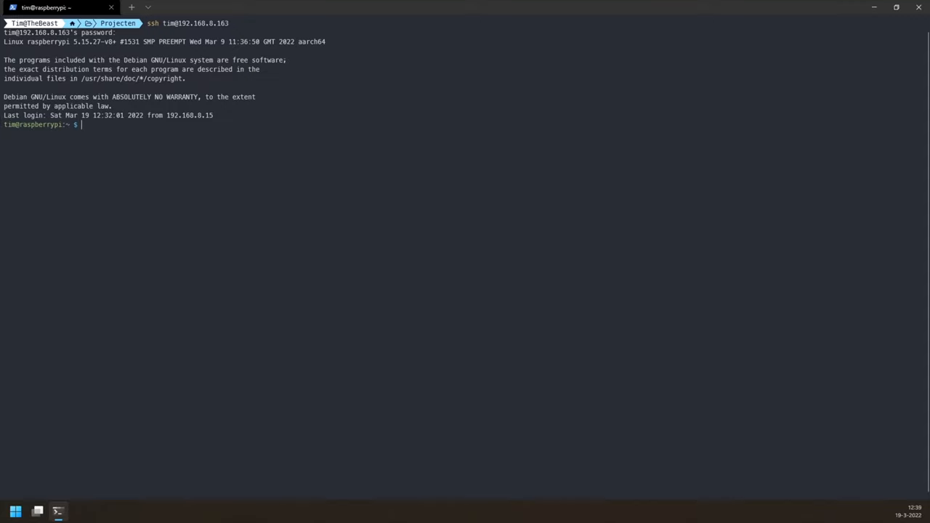
# Clone timkoers/Root-A-Toon from GitHub, enter the folder and make its .sh scripts executable
pyautogui.write('git')
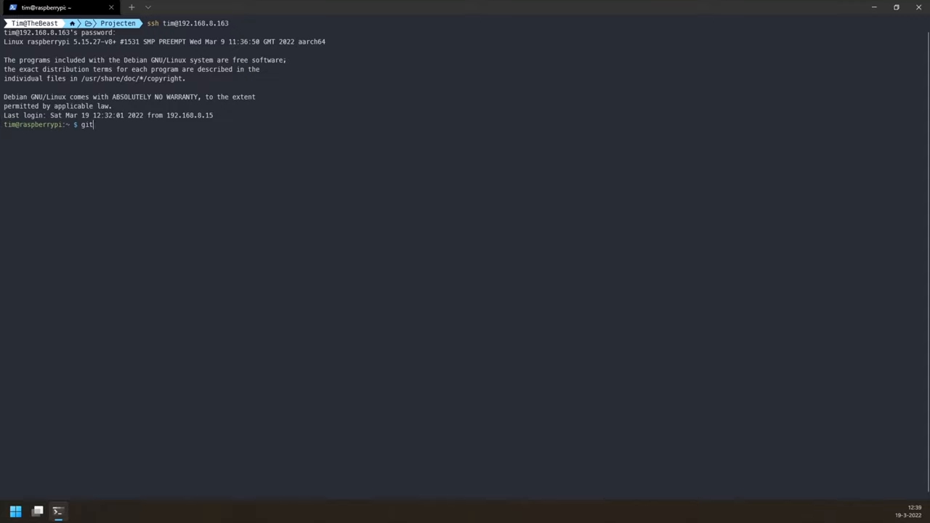
pyautogui.write('clone https://github.com/timkoers/Root-A-Toon')
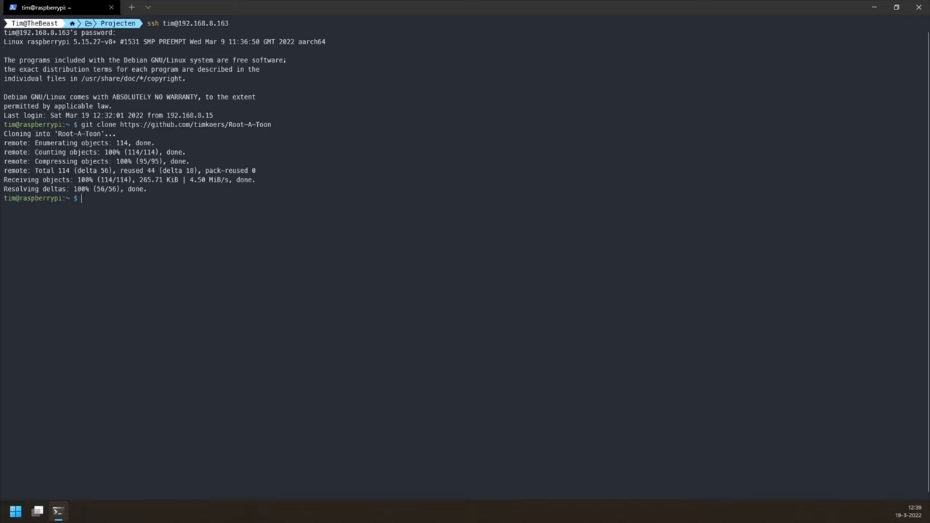
pyautogui.write('cd Root-A-Toon')
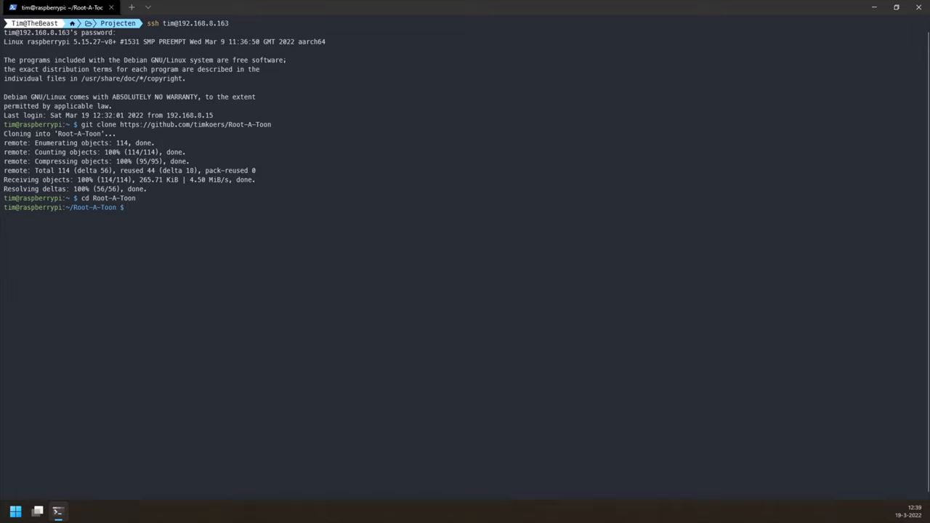
pyautogui.write('chmod +x *.sh')
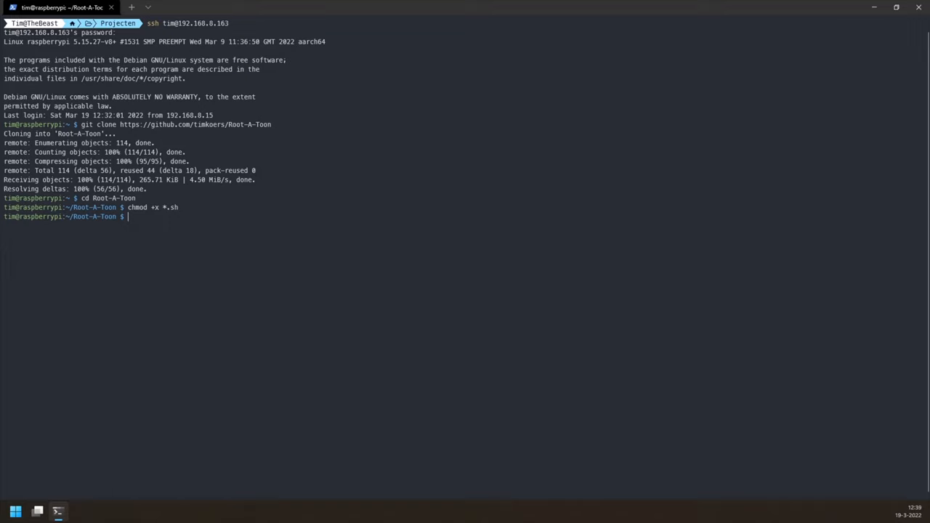
# Launch sudo ./auto-run.sh activate to start the rooting activation script
pyautogui.write('sudi')
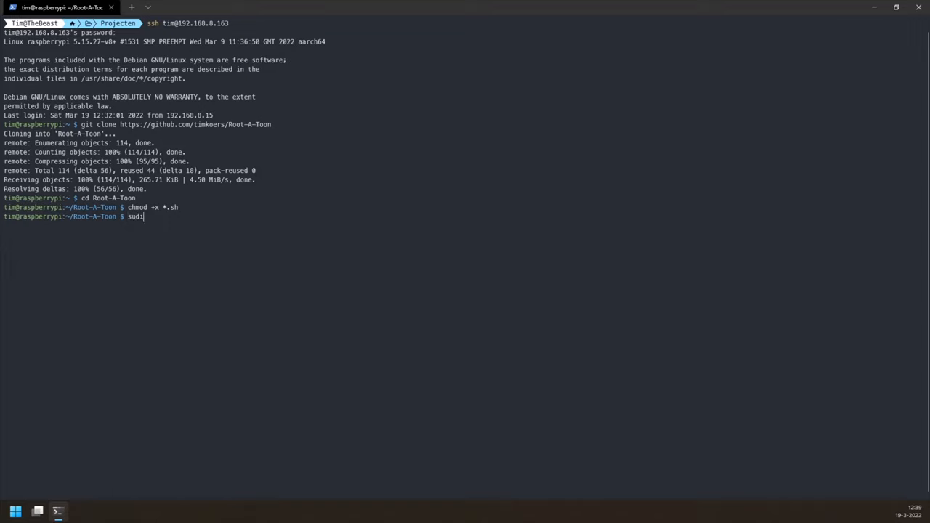
pyautogui.write('./au')
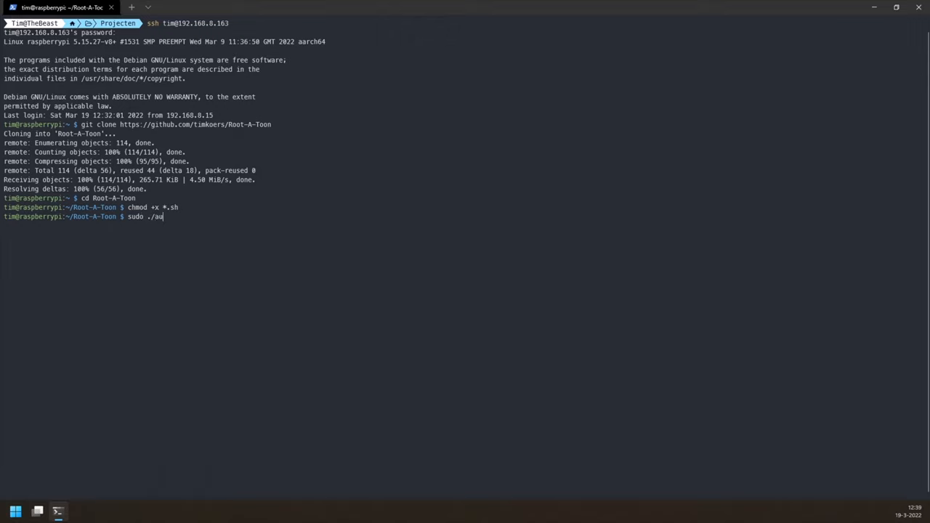
pyautogui.write('to-run.sh a')
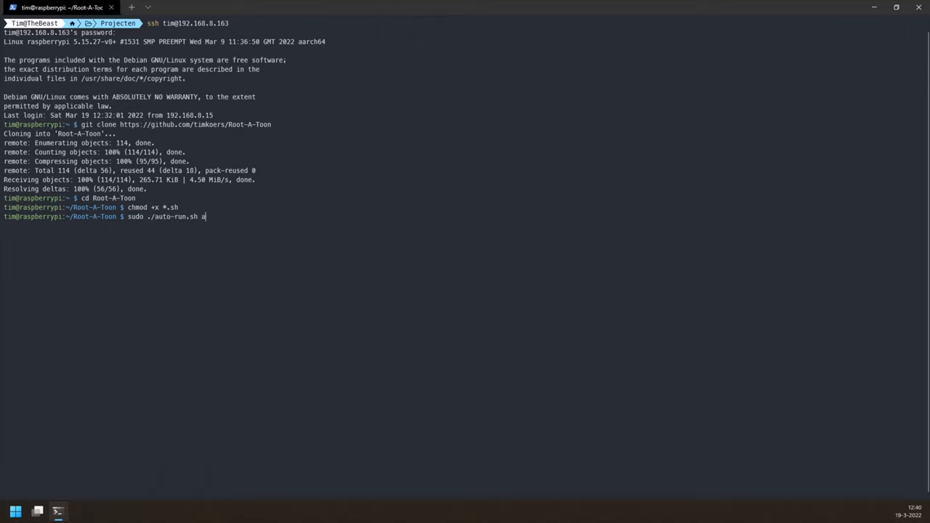
pyautogui.write('ctivate')
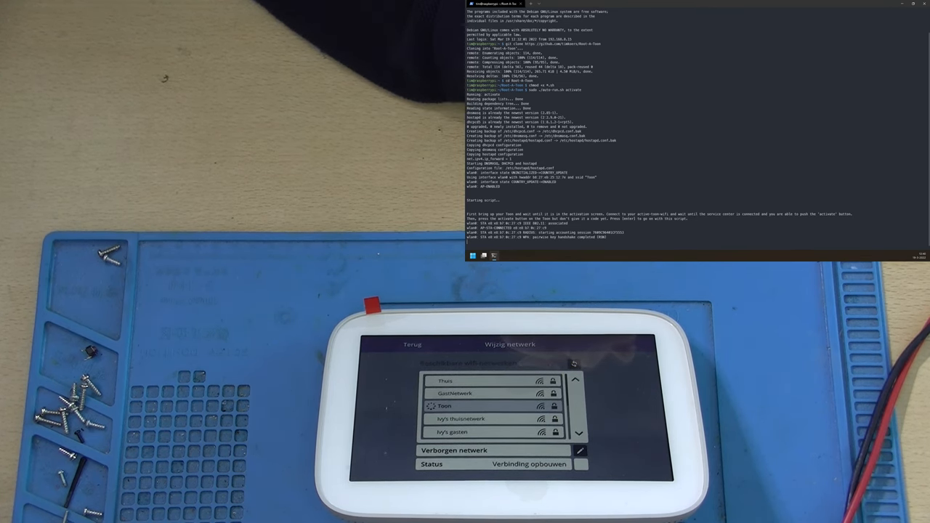
# Confirm the Toon's activation prompts while auto-run.sh answers its requests
pyautogui.click(444, 405)
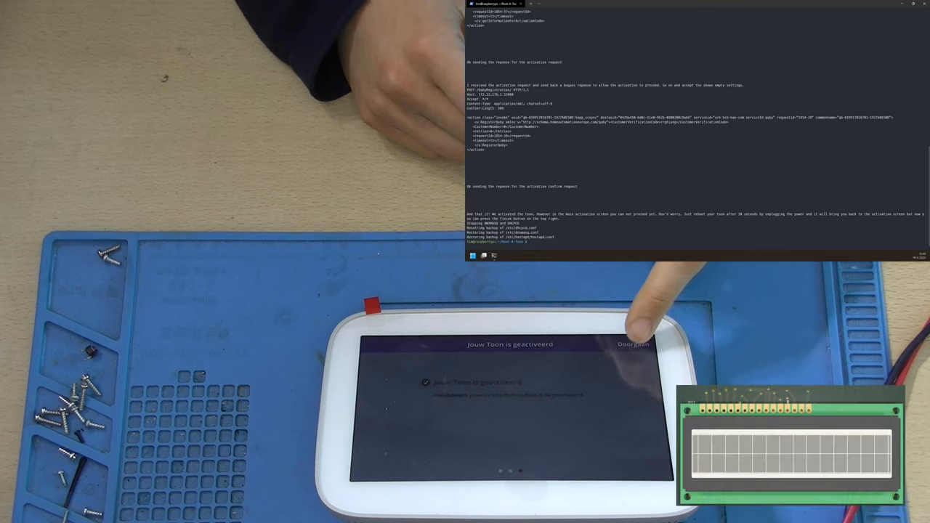
pyautogui.click(633, 343)
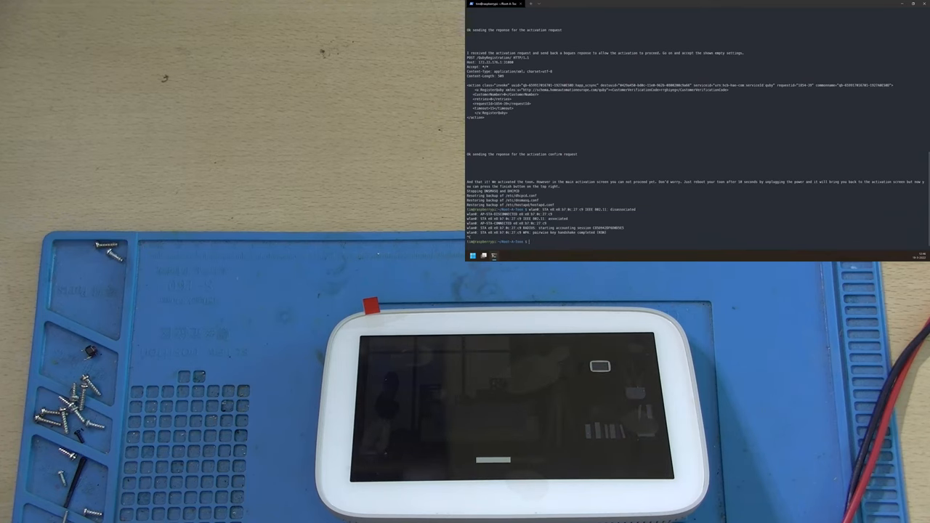
# Run the killall and payload commands so the rooting script logs until it starts on the Toon
pyautogui.write('killall hostapd')
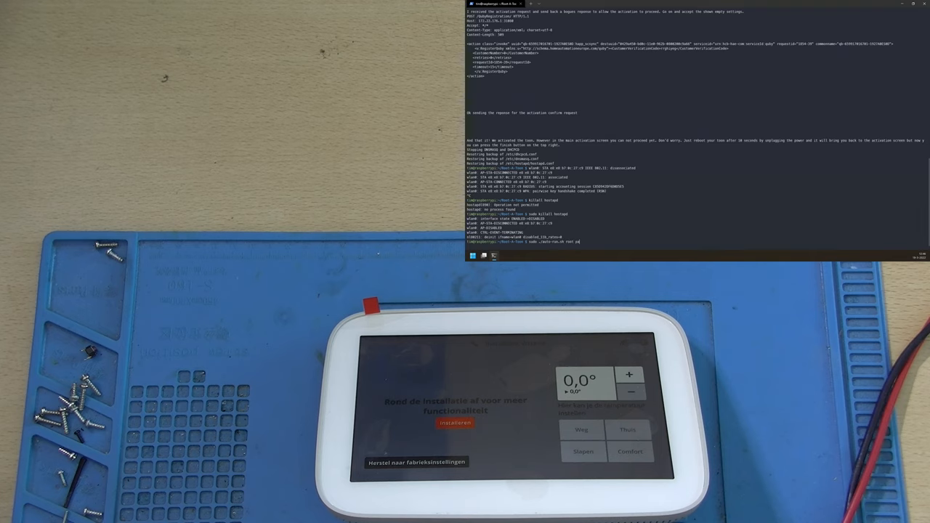
pyautogui.write('payload')
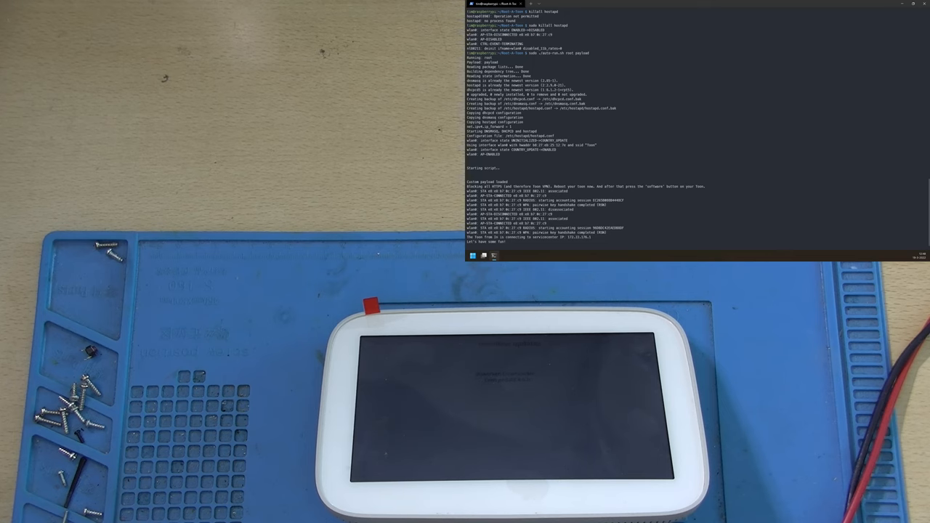
pyautogui.click(596, 364)
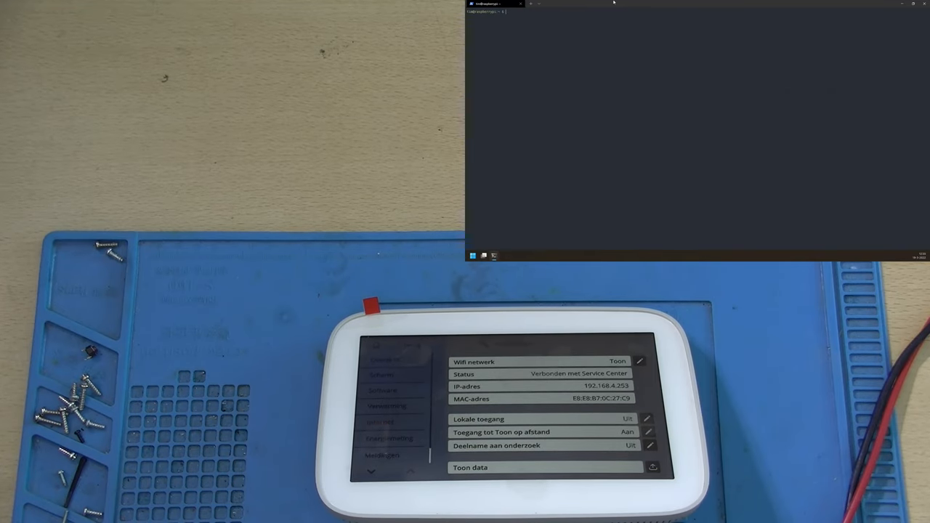
# Start an ssh connection to the Toon's IP address and read the host key warning
pyautogui.write('ssh root@192.168.4.253')
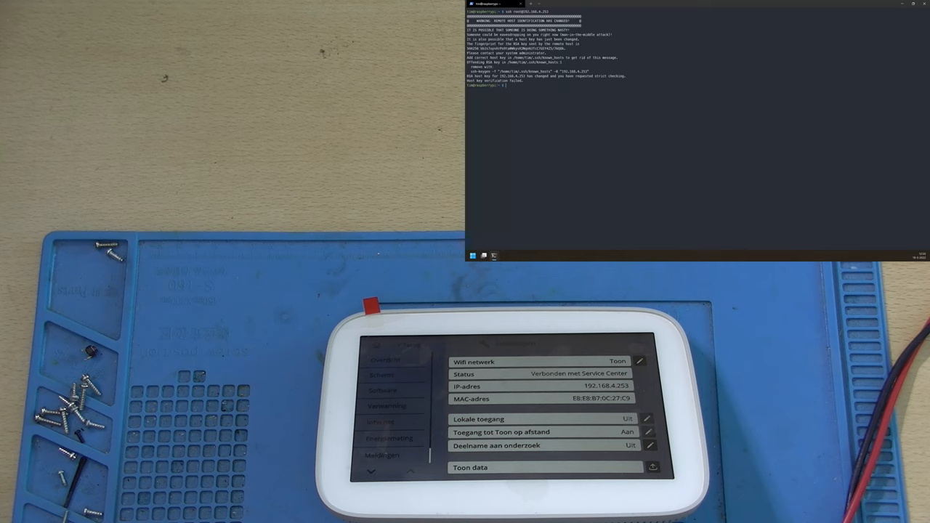
pyautogui.moveTo(642, 46)
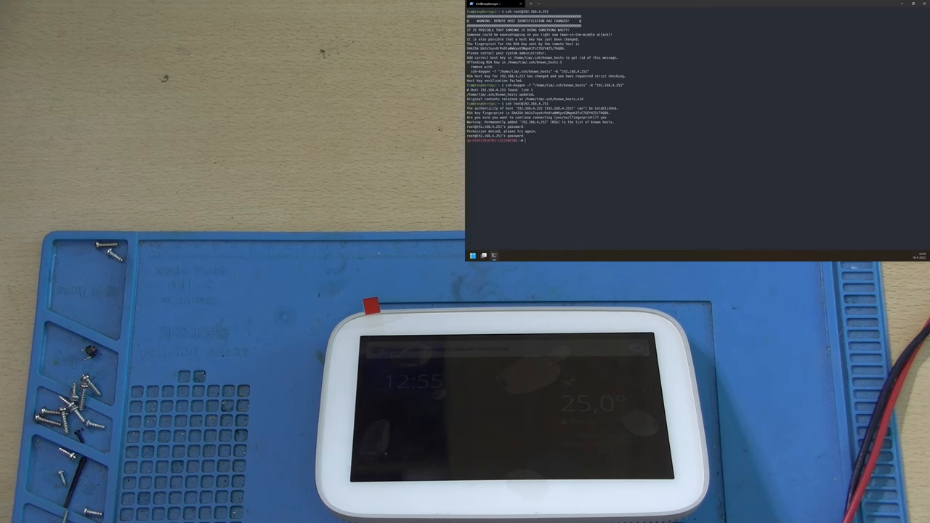
# Exit the earlier session and reconnect to the Toon as root
pyautogui.write('exit')
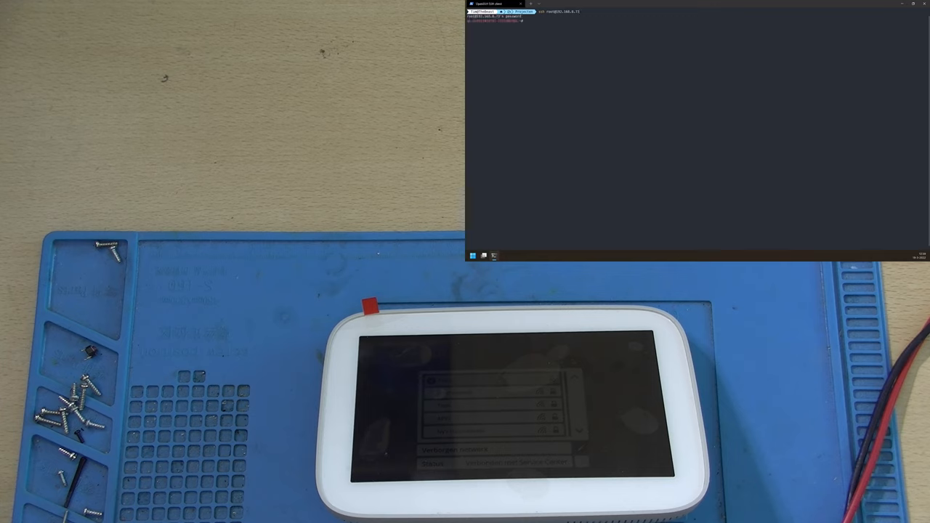
# Make update-rooted.sh executable with chmod +x and start the upgrade to 5.49.7
pyautogui.write('chmod +x update-rooted.sh')
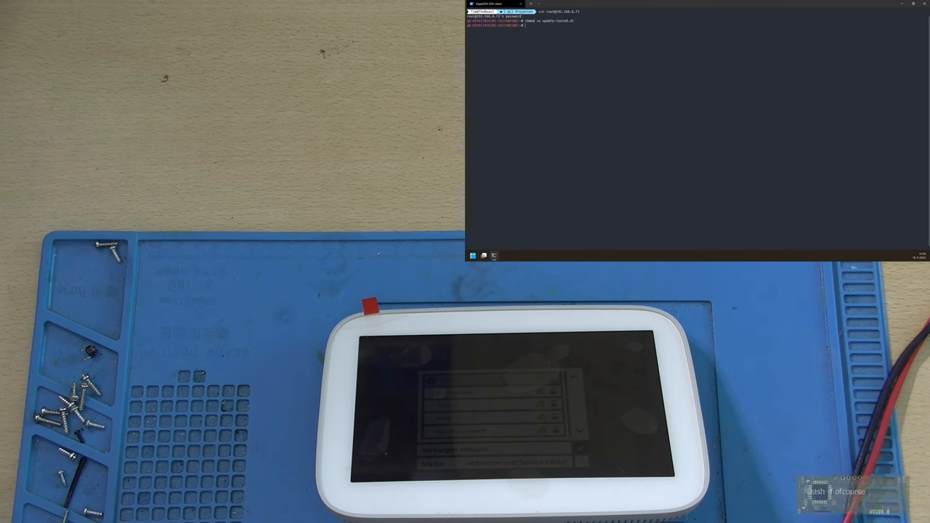
pyautogui.write('./update-rooted.sh')
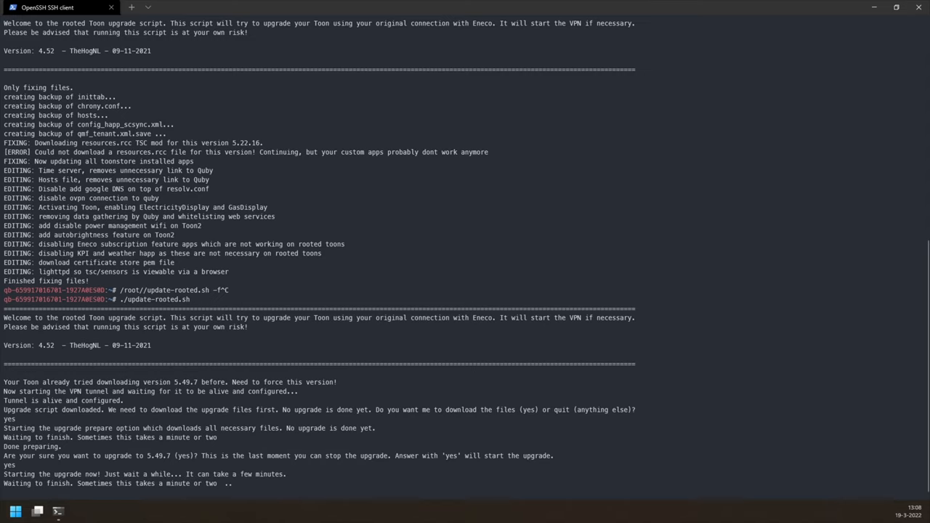
# Answer yes to apply the rooted-Toon fixes, wait for Everything done!, and begin the reboot command
pyautogui.scroll(-3)
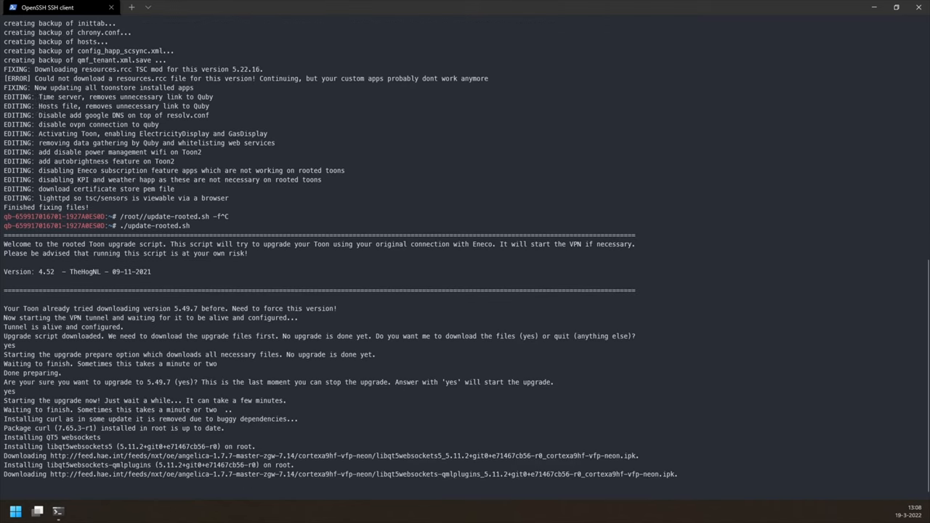
pyautogui.scroll(-3)
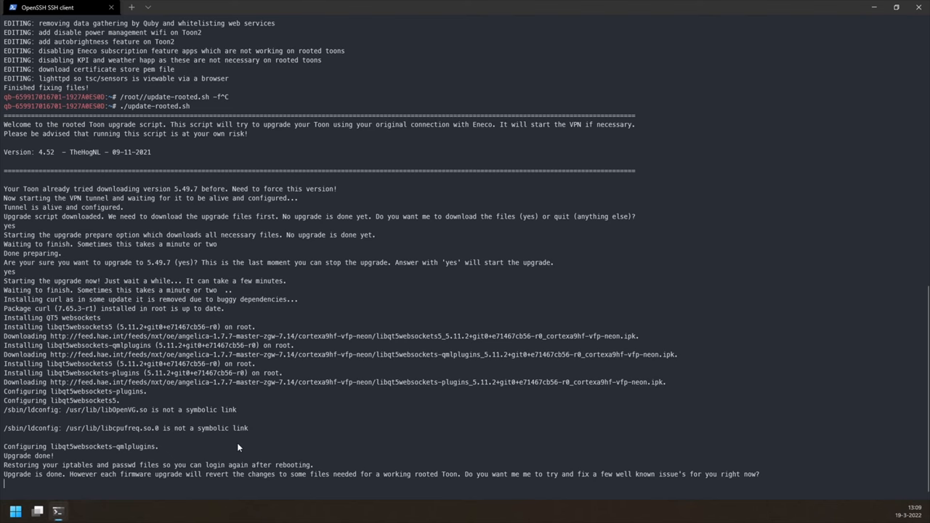
pyautogui.write('yes')
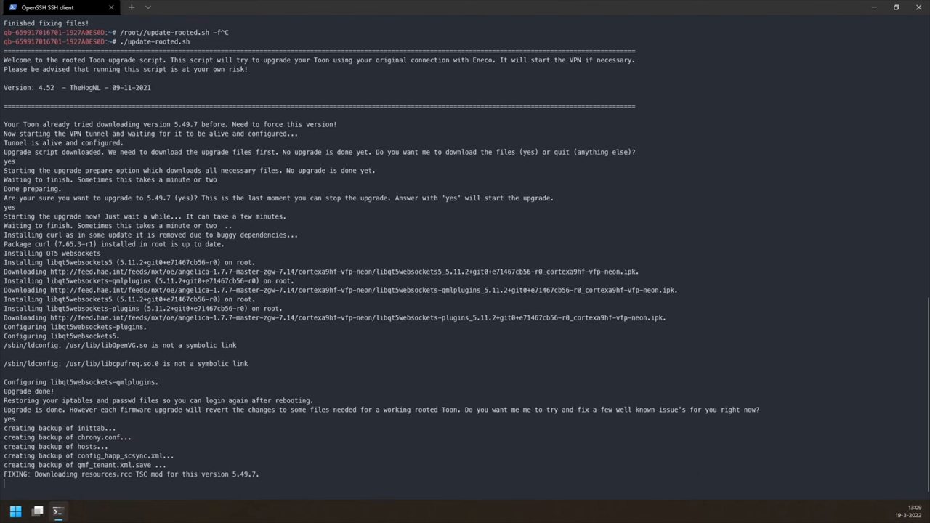
pyautogui.scroll(-3)
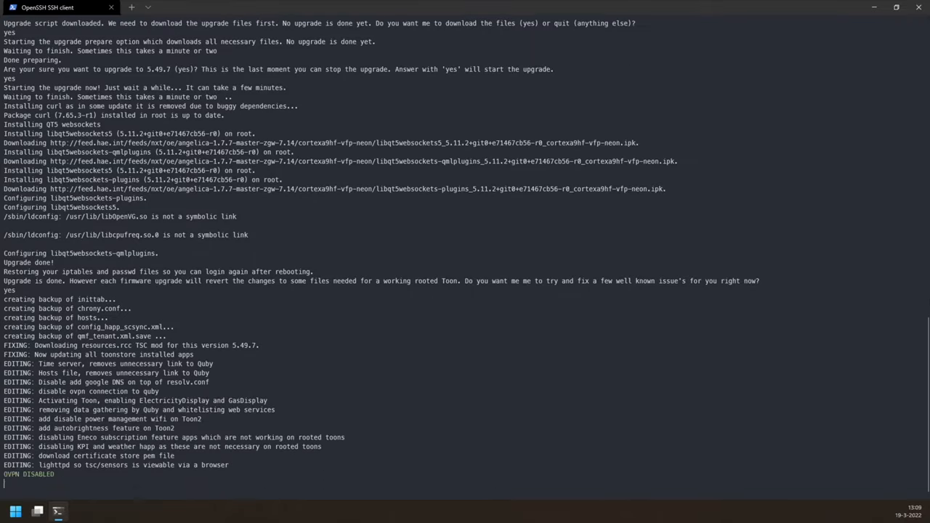
pyautogui.scroll(-3)
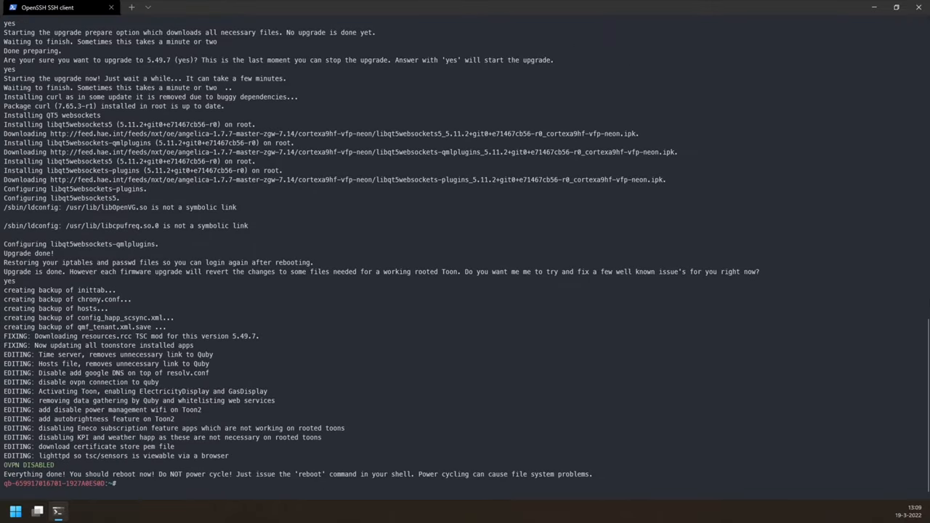
pyautogui.write('re')
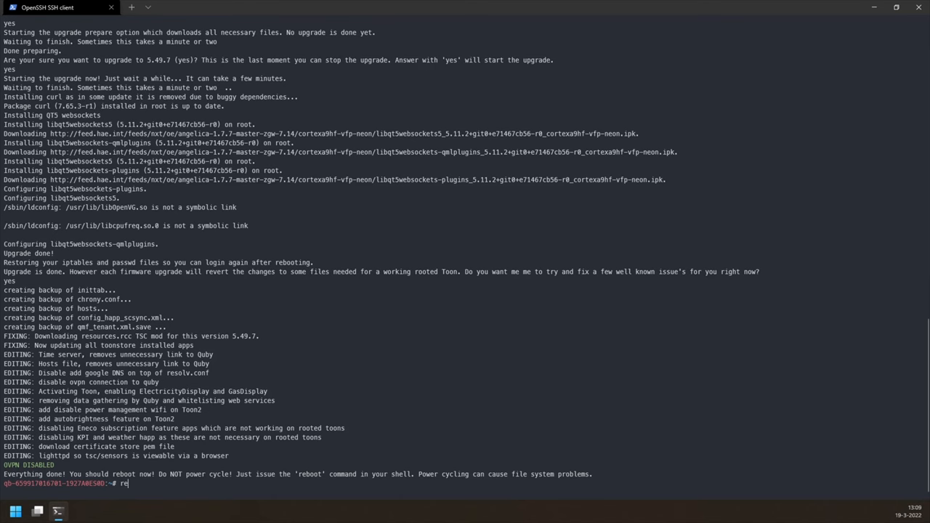